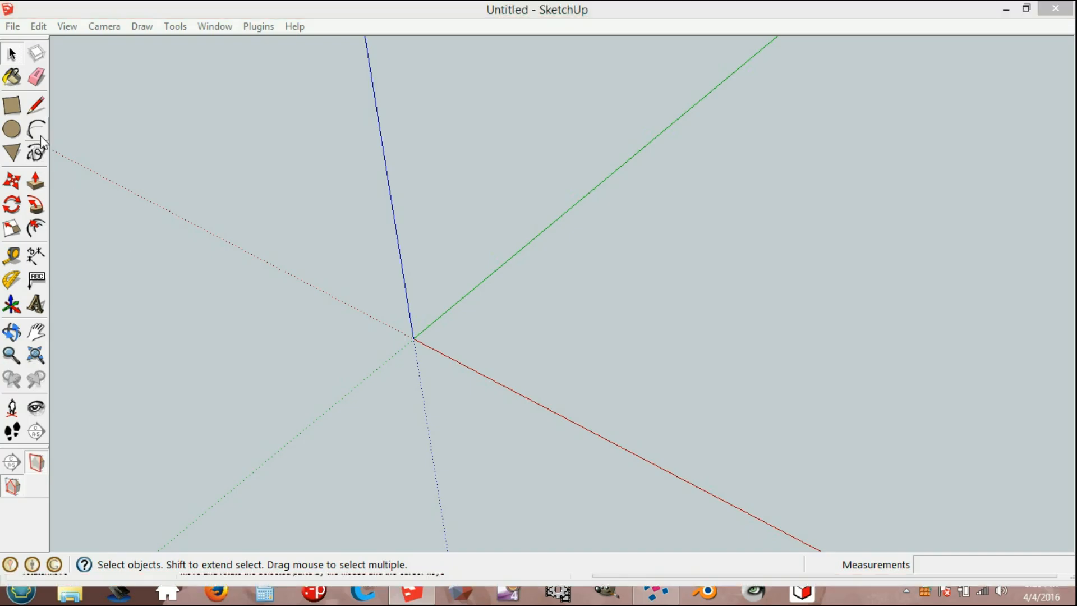
- Draw a large circle at the origin and a small circle straddling its rim on the green axis
click(11, 128)
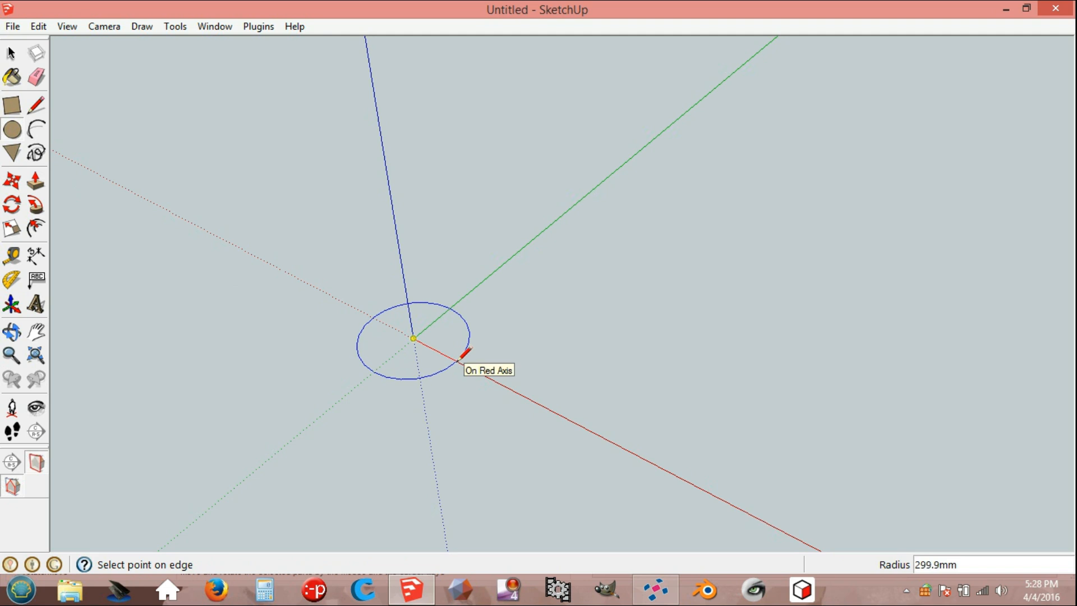
text(3)
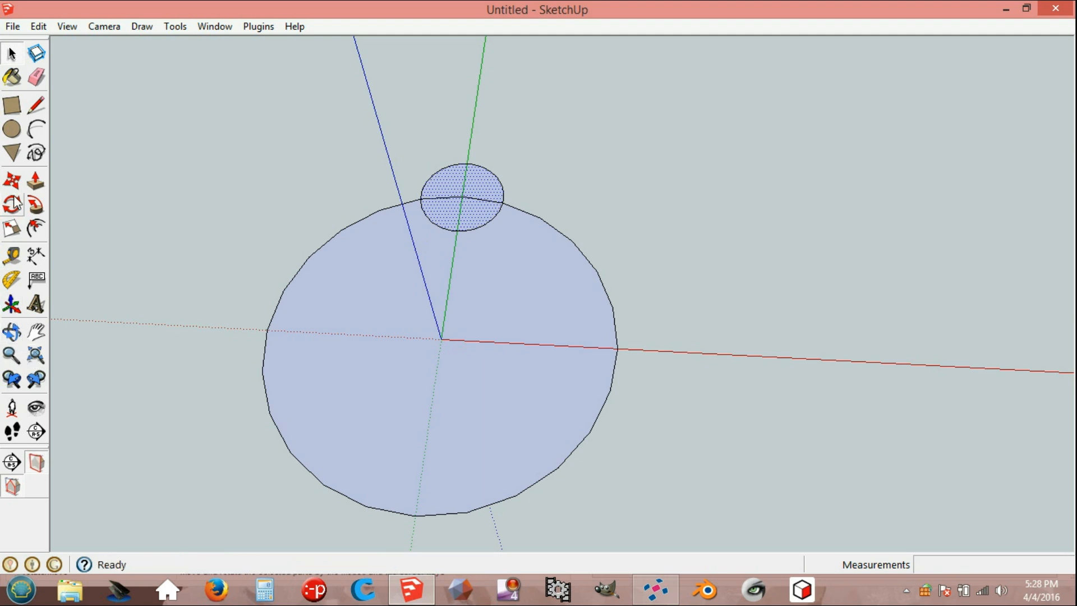
- Rotate-copy the small circle 30° with *11 to ring the rim, leaving six lobes
click(12, 205)
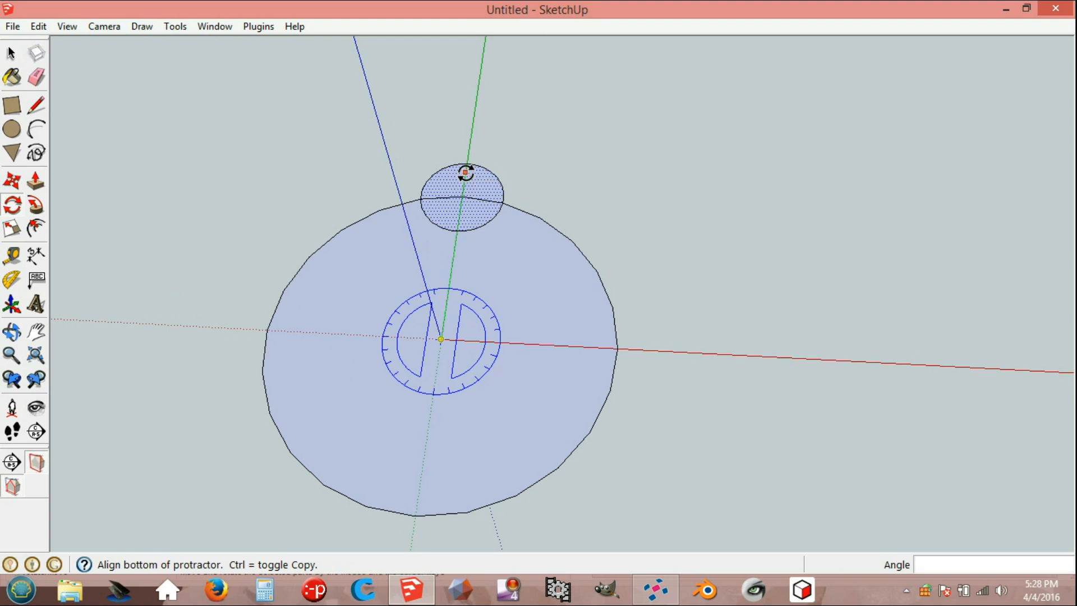
key(ctrl)
text(30)
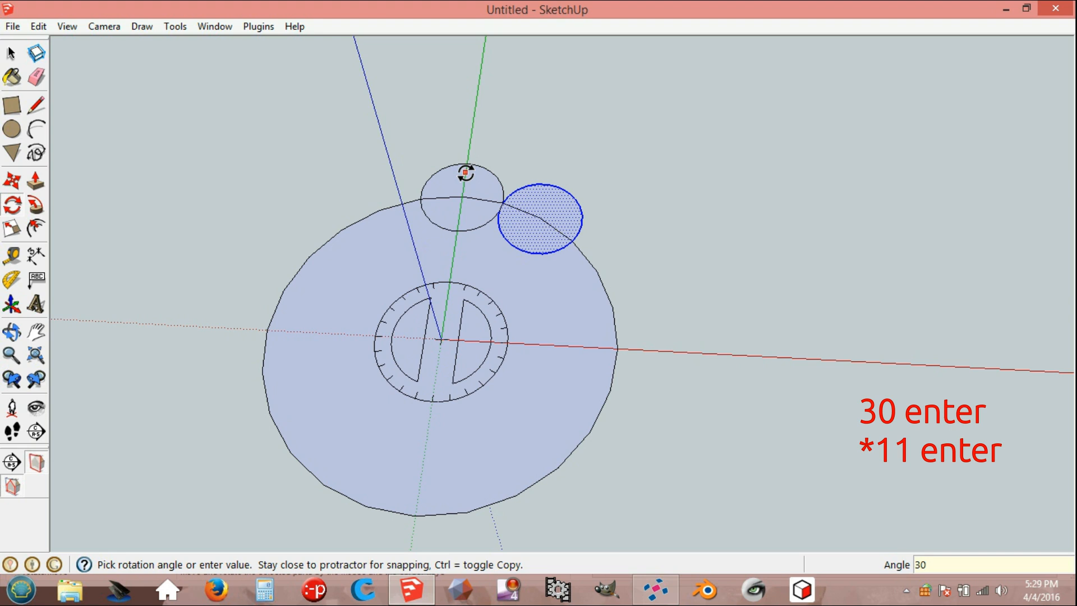
text(*)
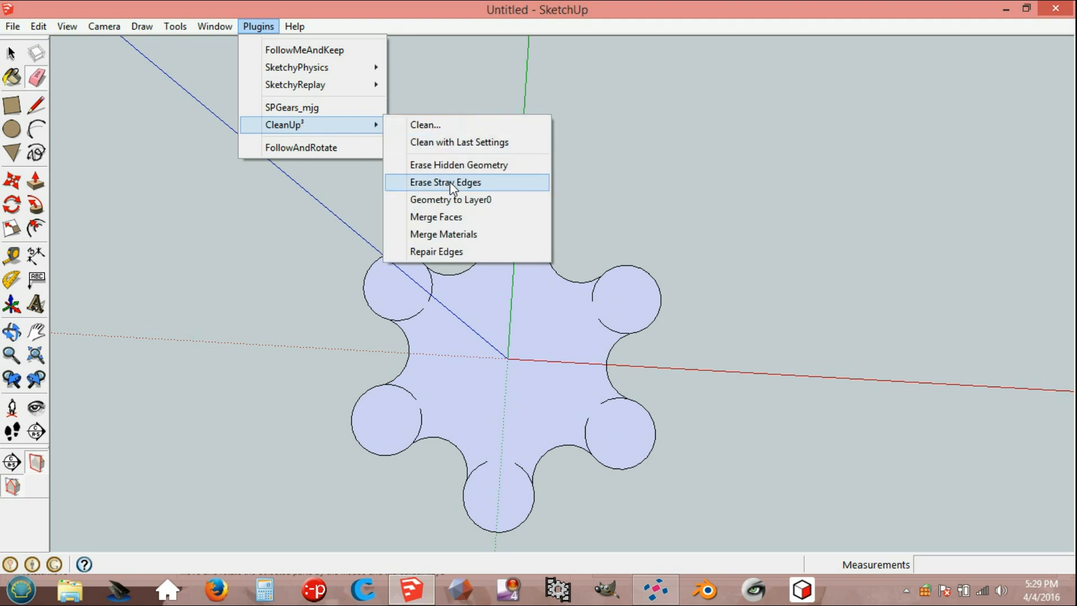
- Erase the stray inner edges with CleanUp and group the six-lobed face
click(446, 181)
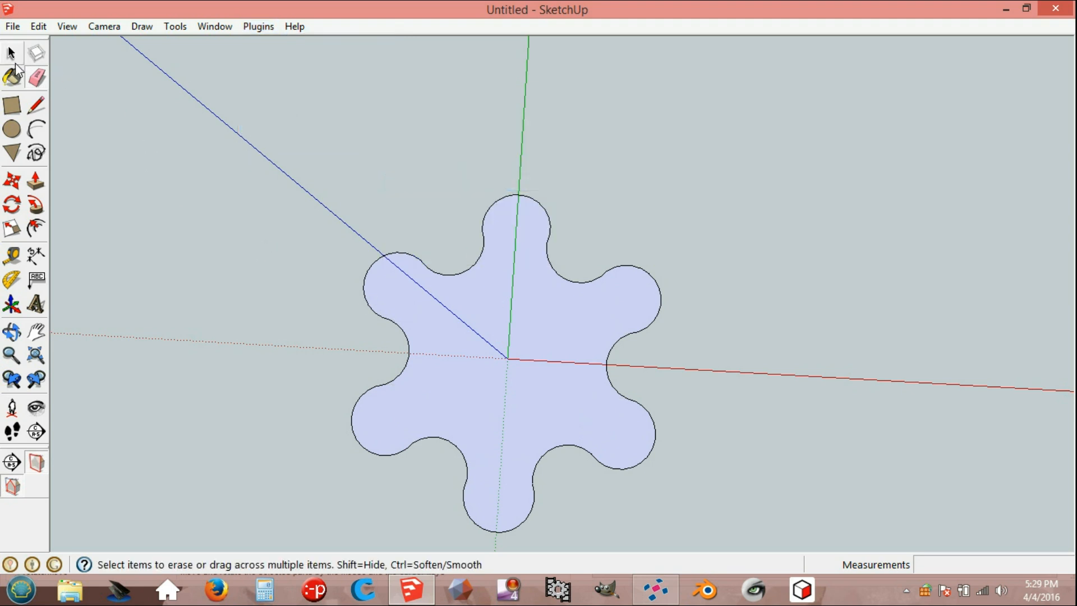
right_click(485, 405)
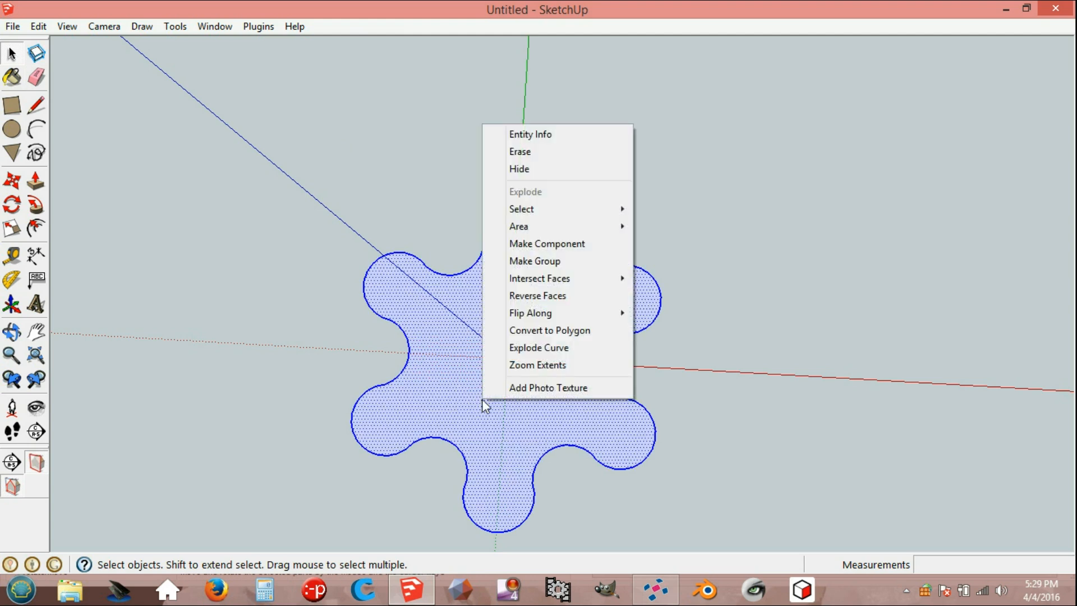
click(534, 260)
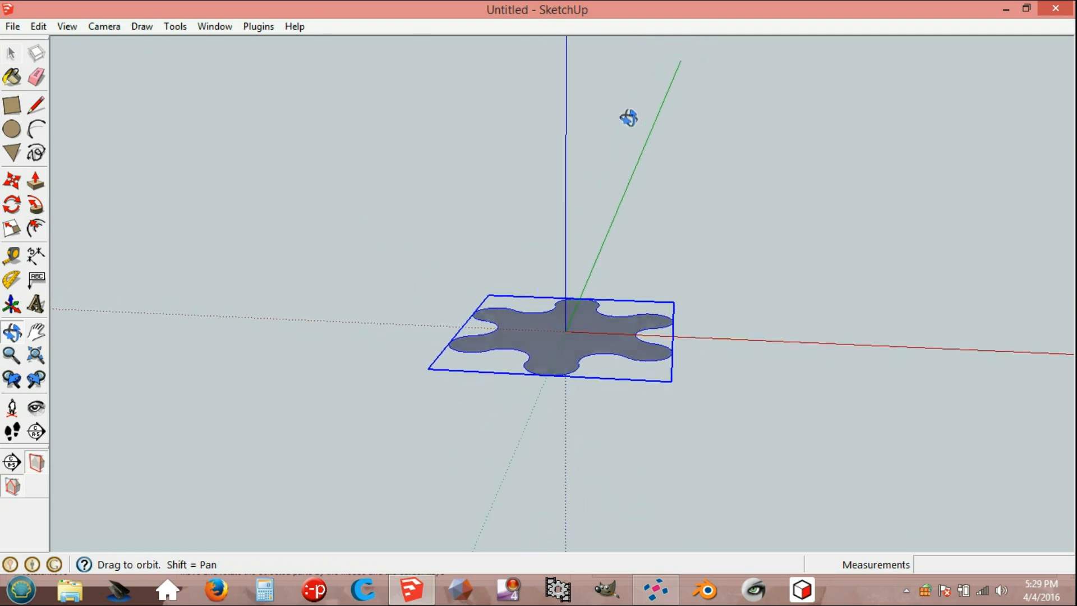
- Draw an upright circle of radius 500 with its rim at the origin and delete its face
click(36, 153)
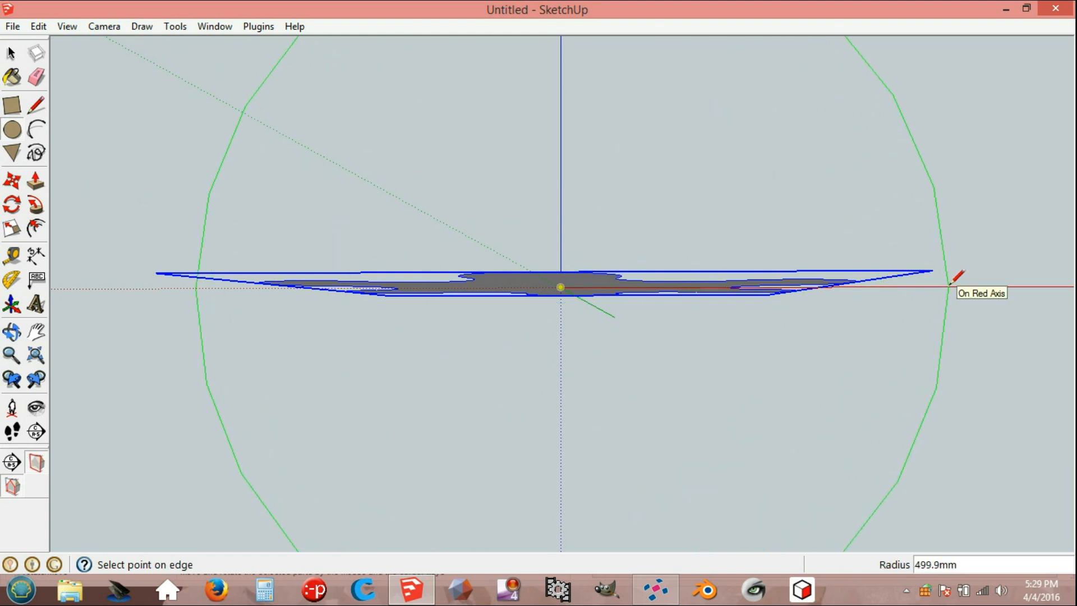
text(50)
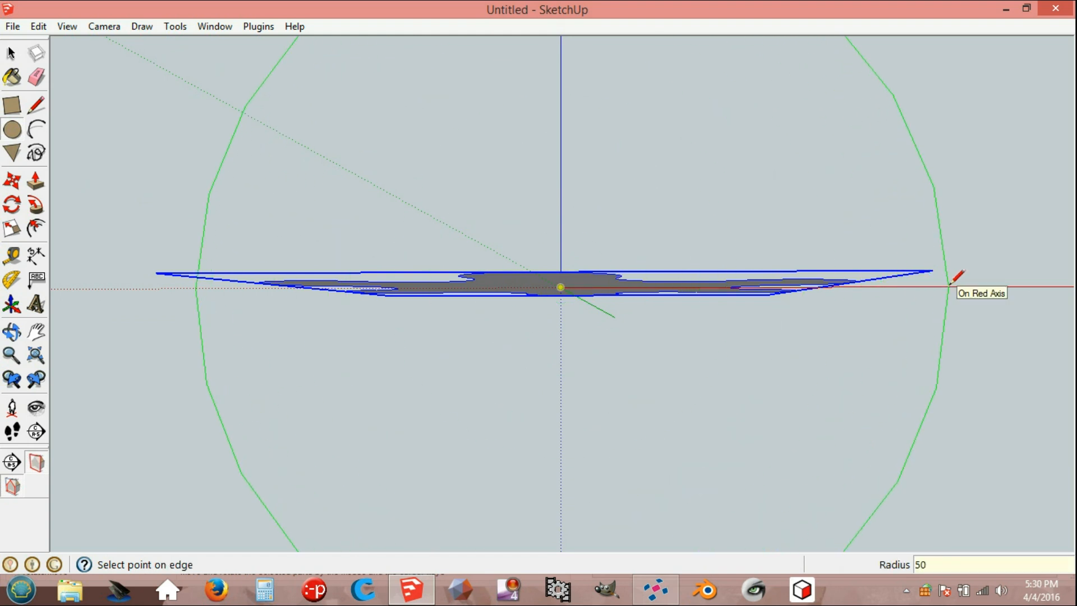
text(500)
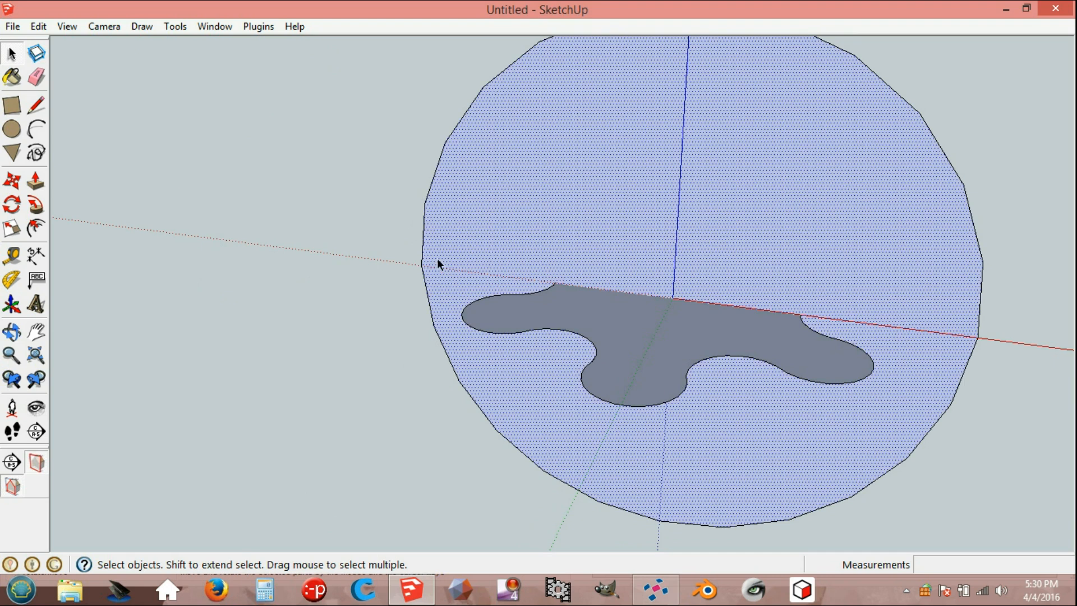
click(11, 181)
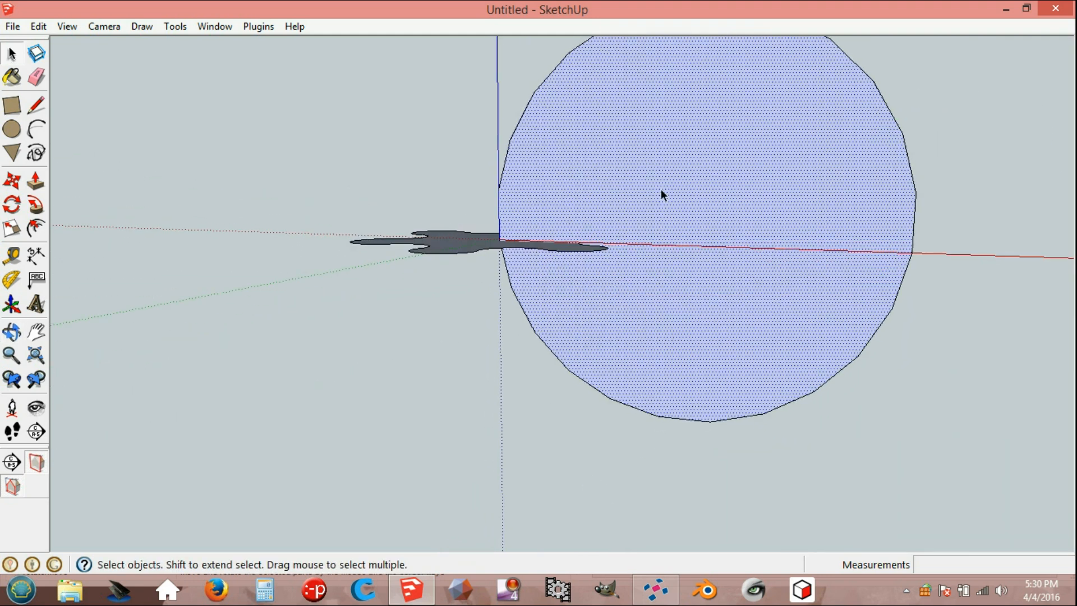
click(13, 332)
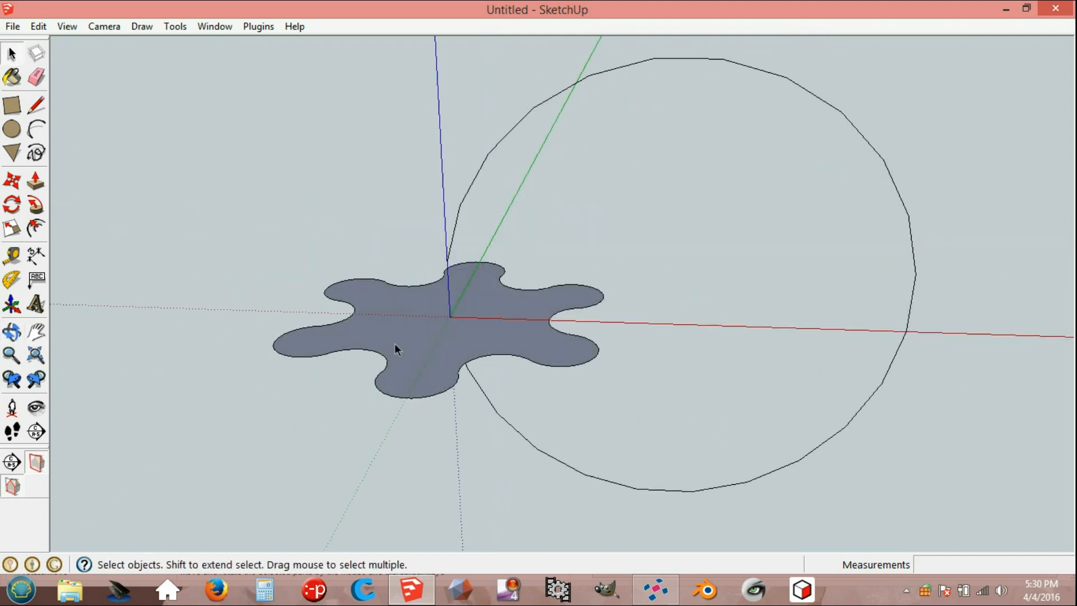
- Run FollowAndRotate on the profile and path with Rotate 15 and Scale 1
right_click(395, 349)
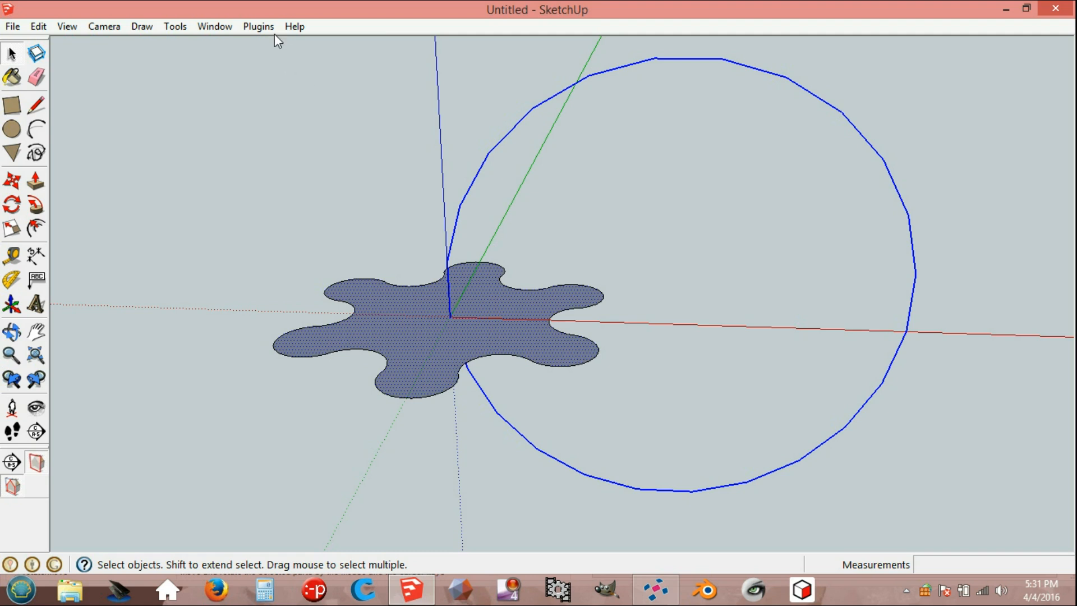
click(258, 26)
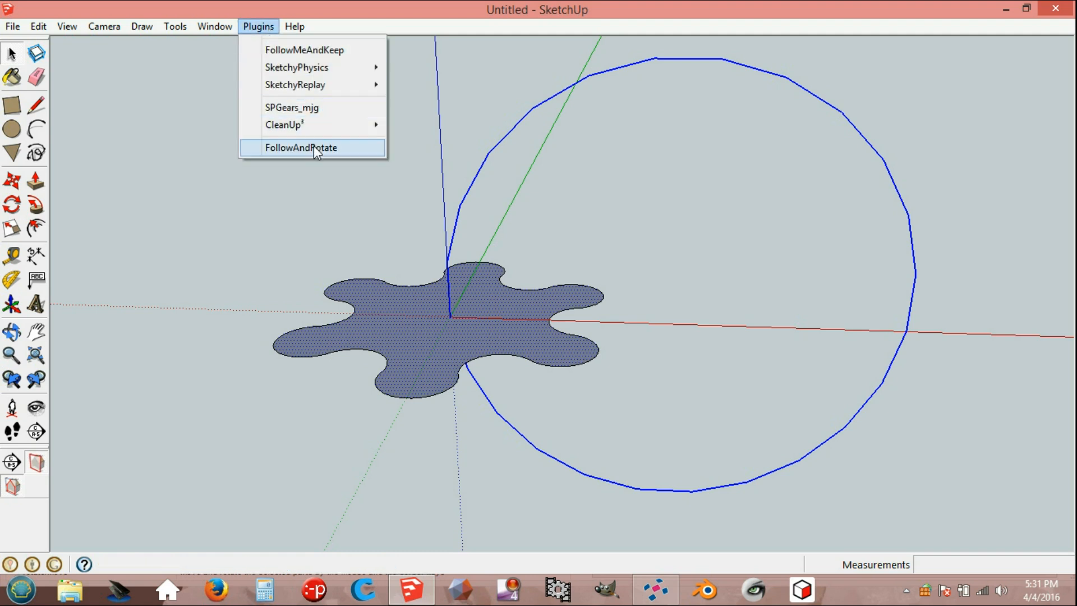
click(300, 148)
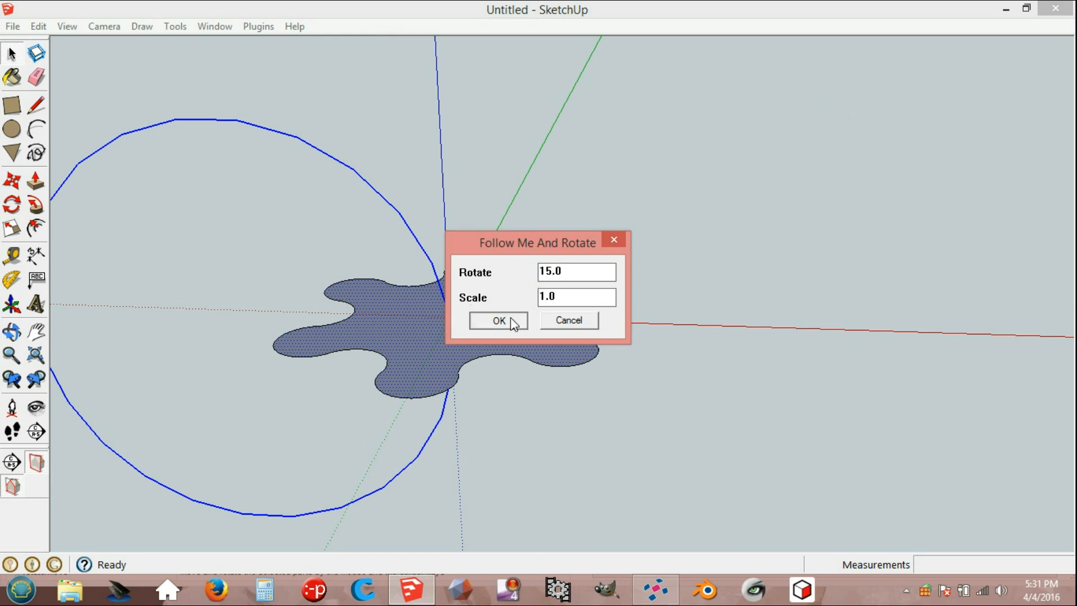
click(499, 321)
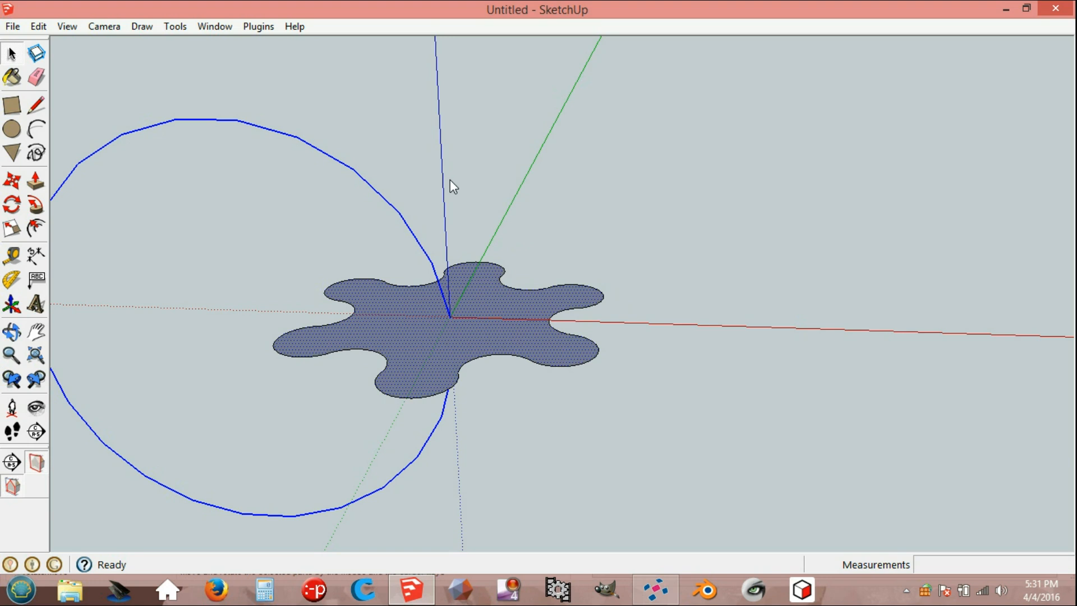
mouse_move(452, 230)
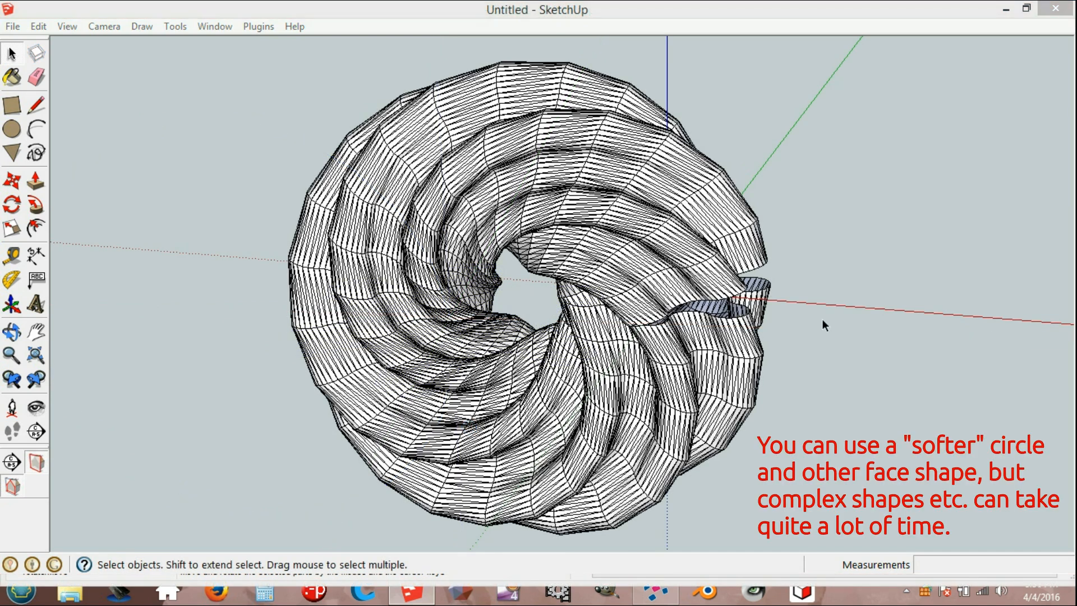
- Tilt the torus group slightly in the Front view, then explode it into loose geometry
click(605, 282)
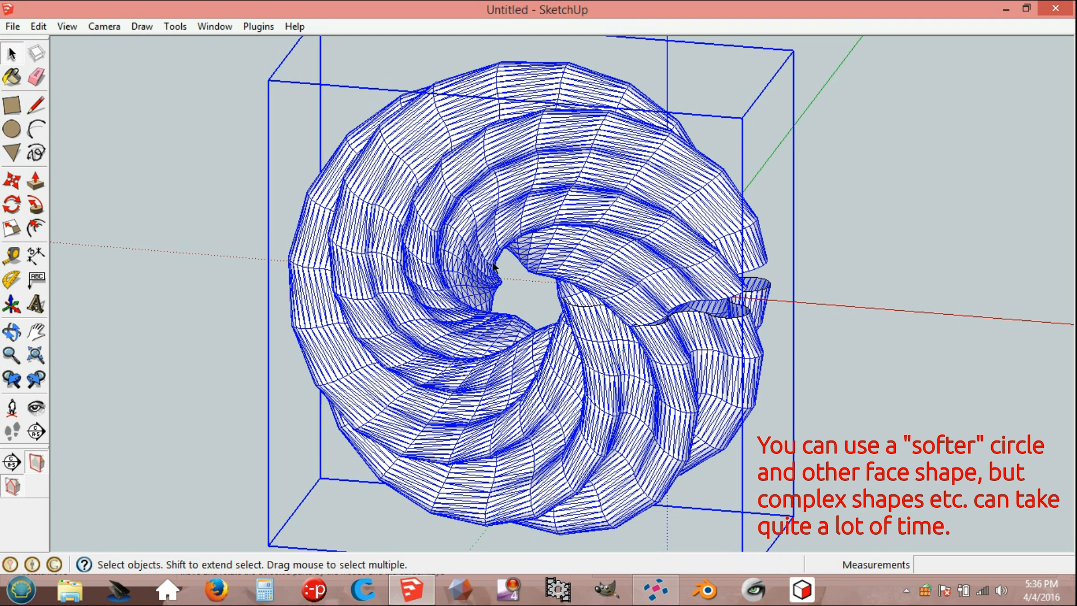
click(103, 26)
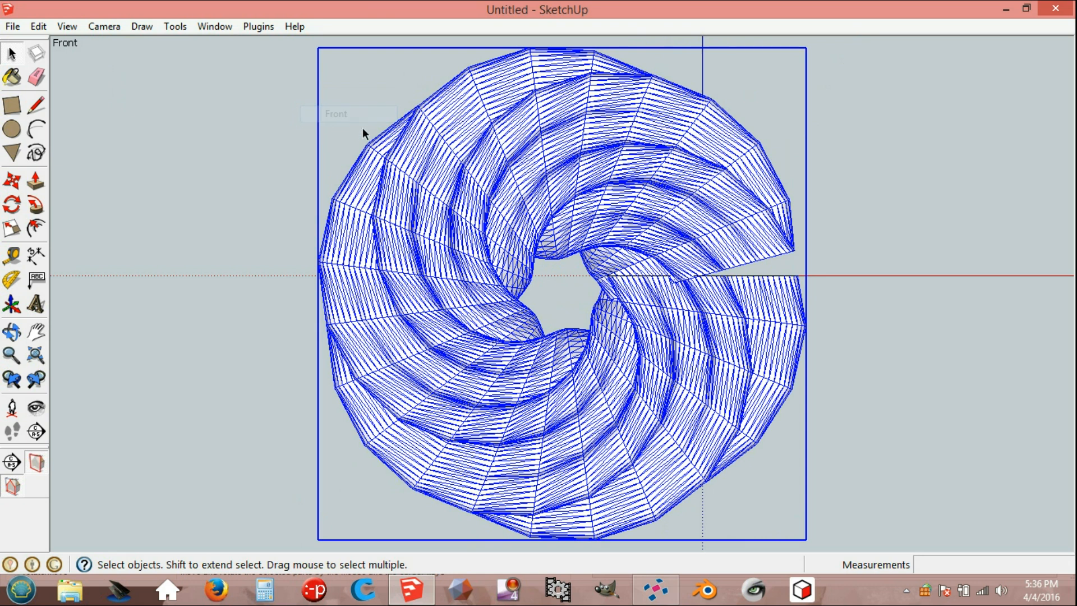
click(103, 26)
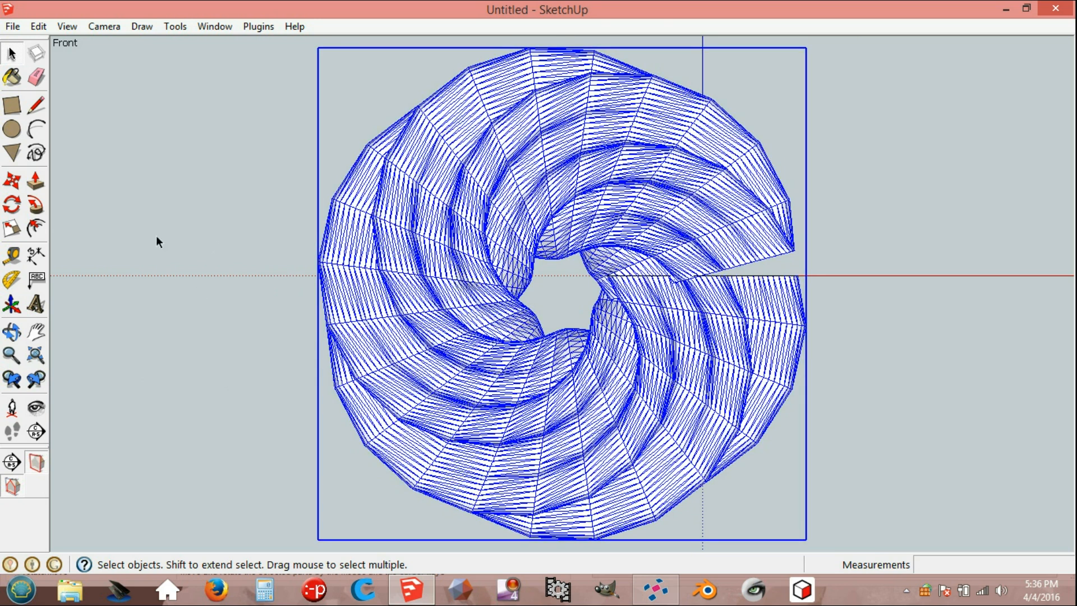
click(12, 204)
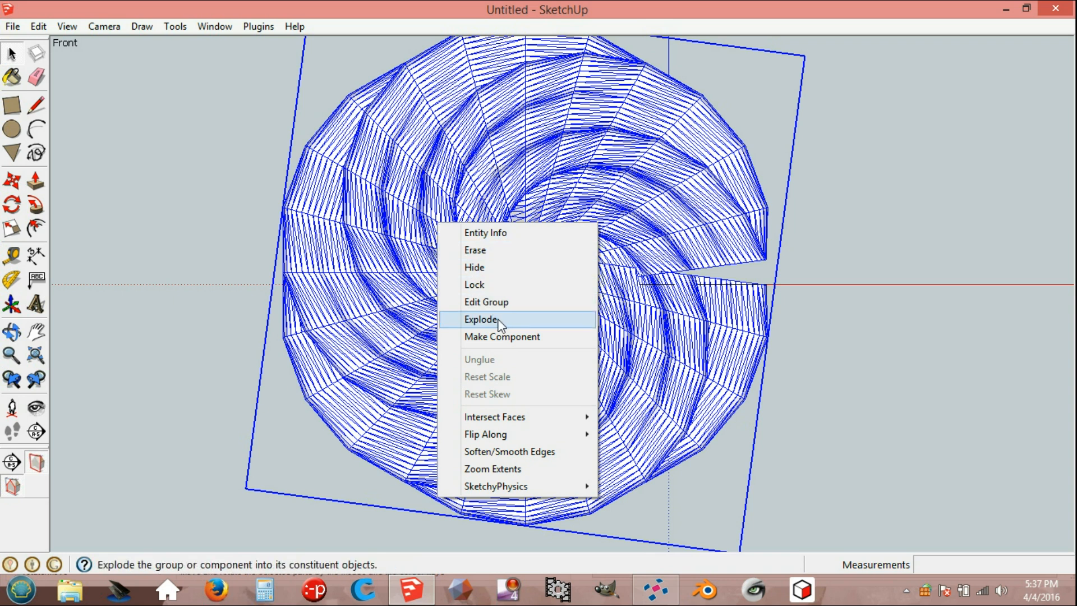
click(482, 319)
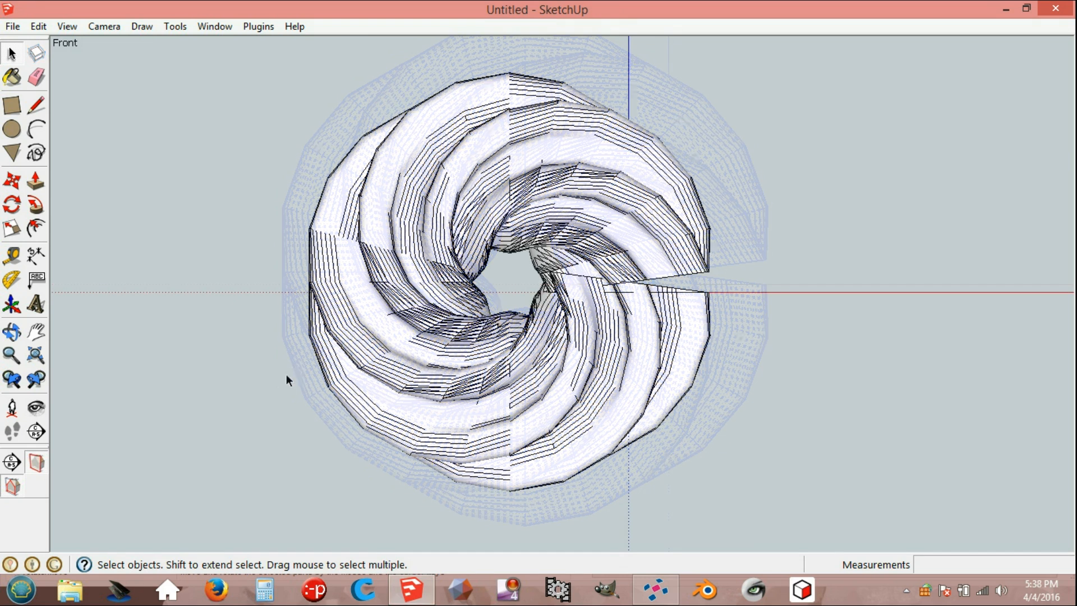
- Window-select the left half, group it and move it 1000 along red, discarding the right half
click(66, 26)
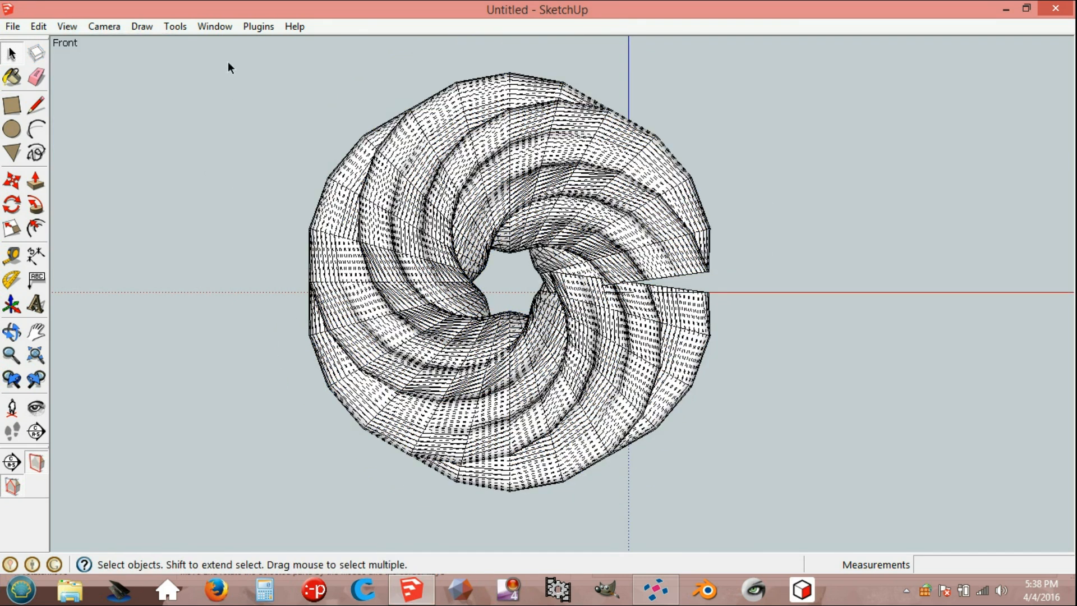
drag(229, 52, 518, 509)
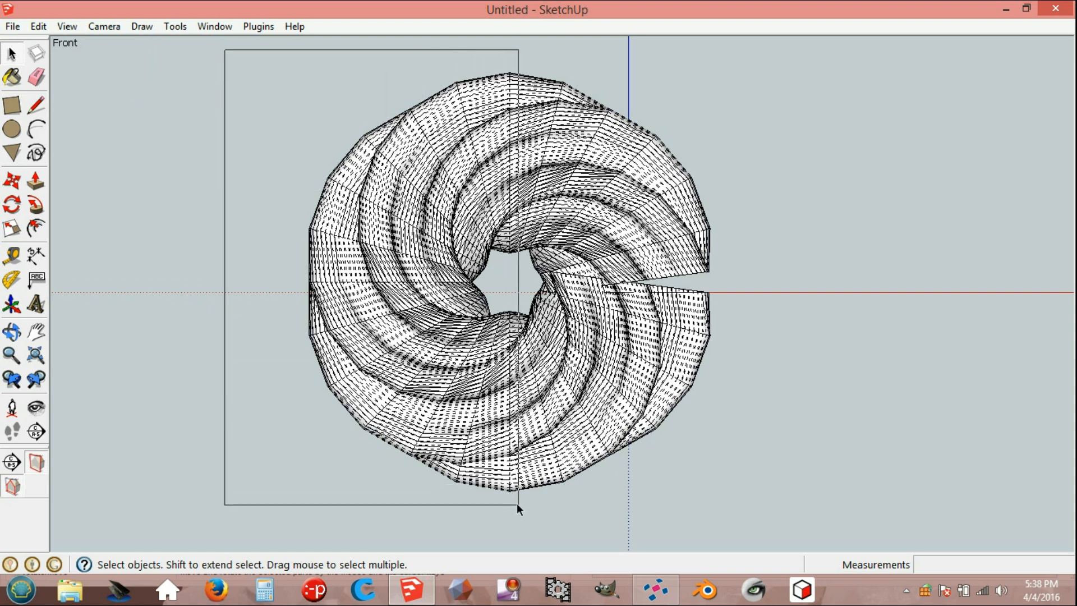
drag(227, 49, 519, 509)
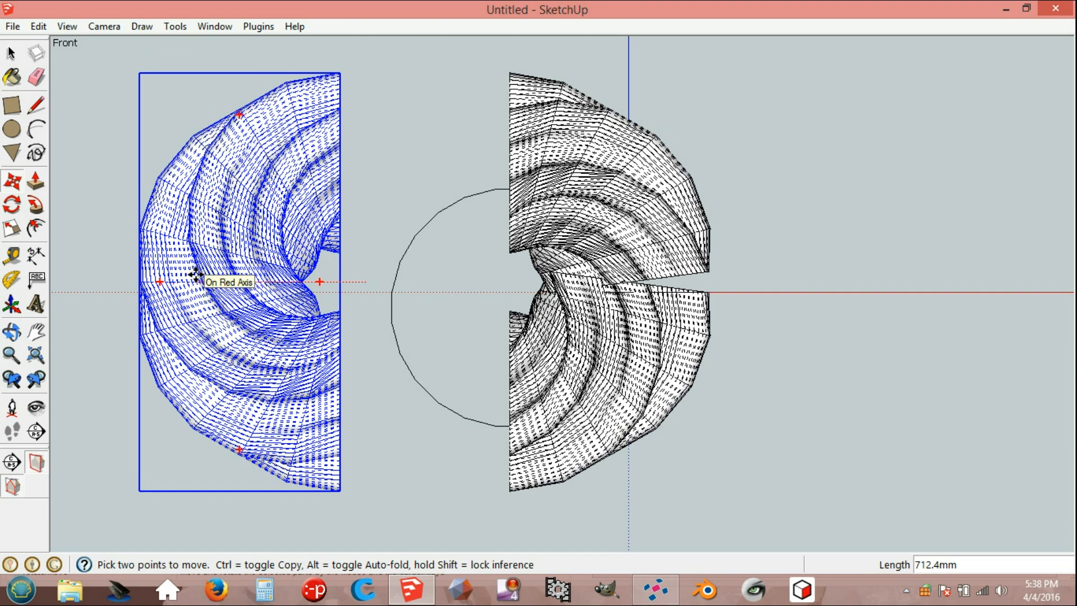
text(100)
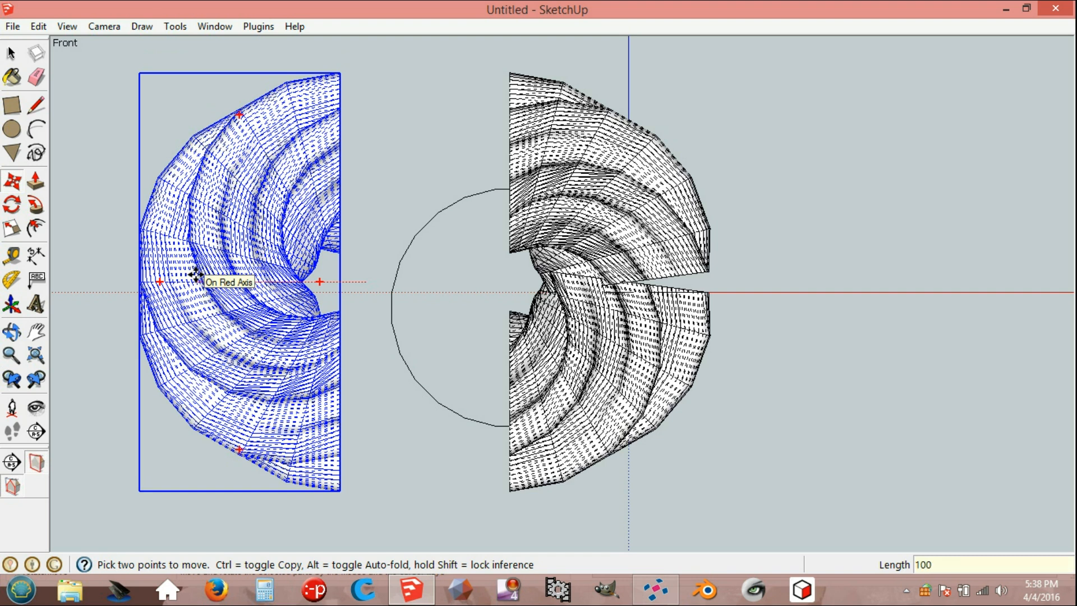
text(1000)
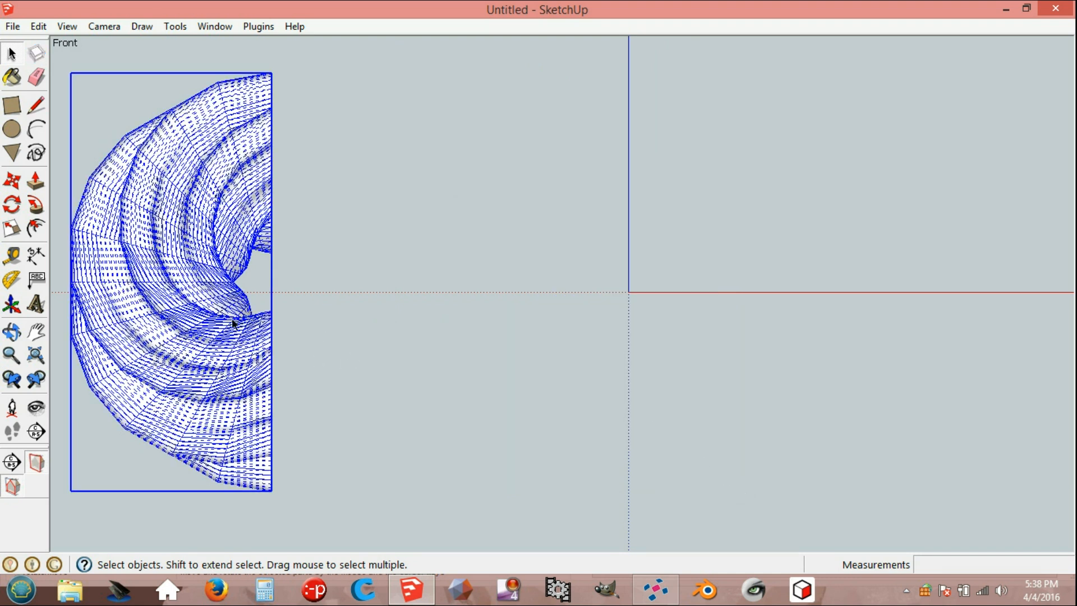
- Copy the left-half group, flip it along Group's Red and place it beside the original
click(38, 26)
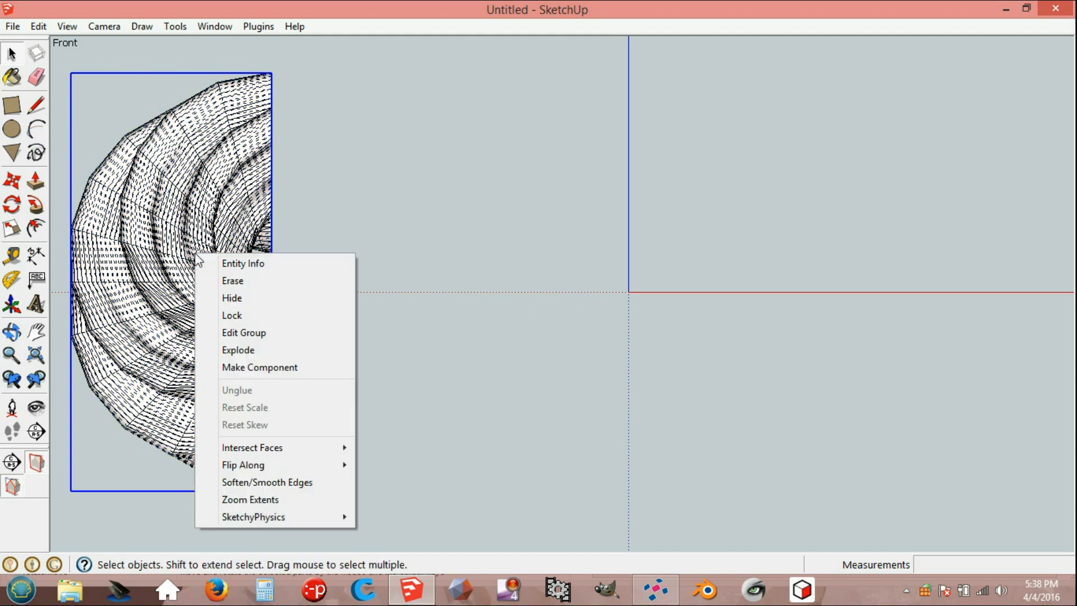
mouse_move(253, 448)
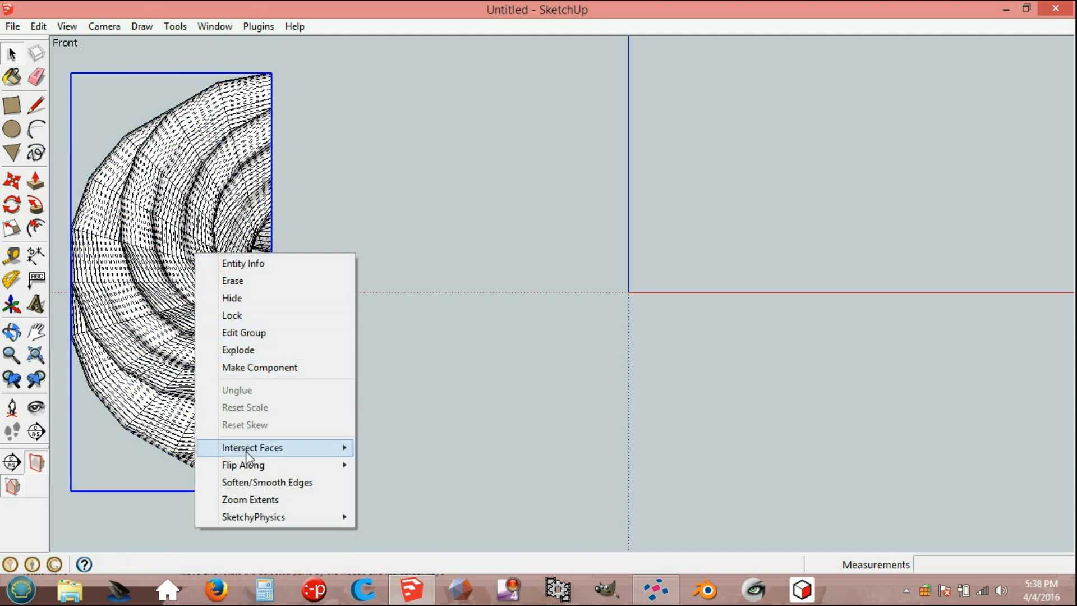
mouse_move(244, 464)
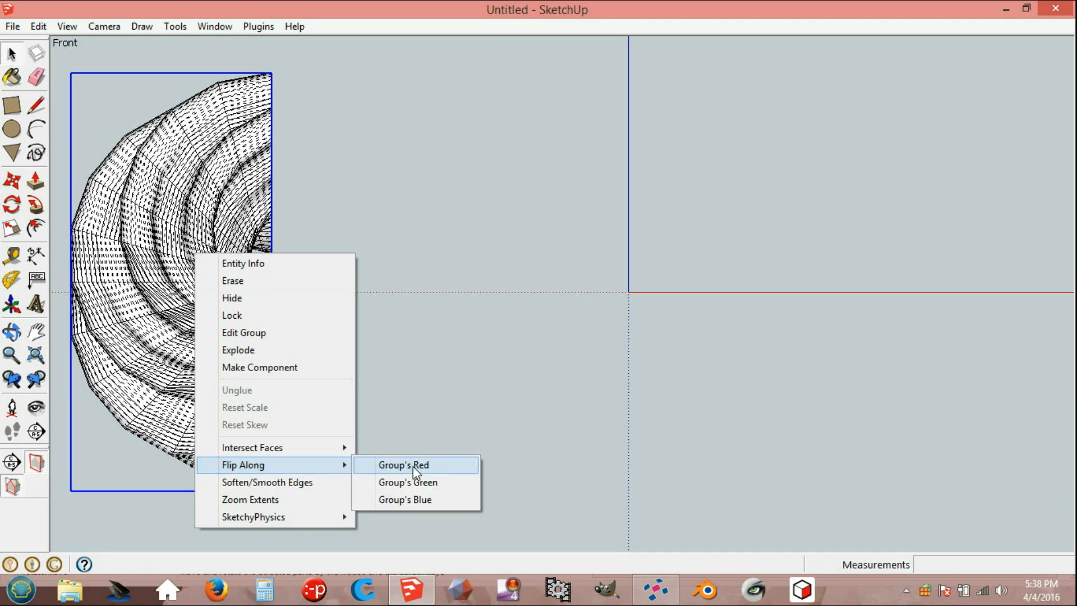
click(403, 465)
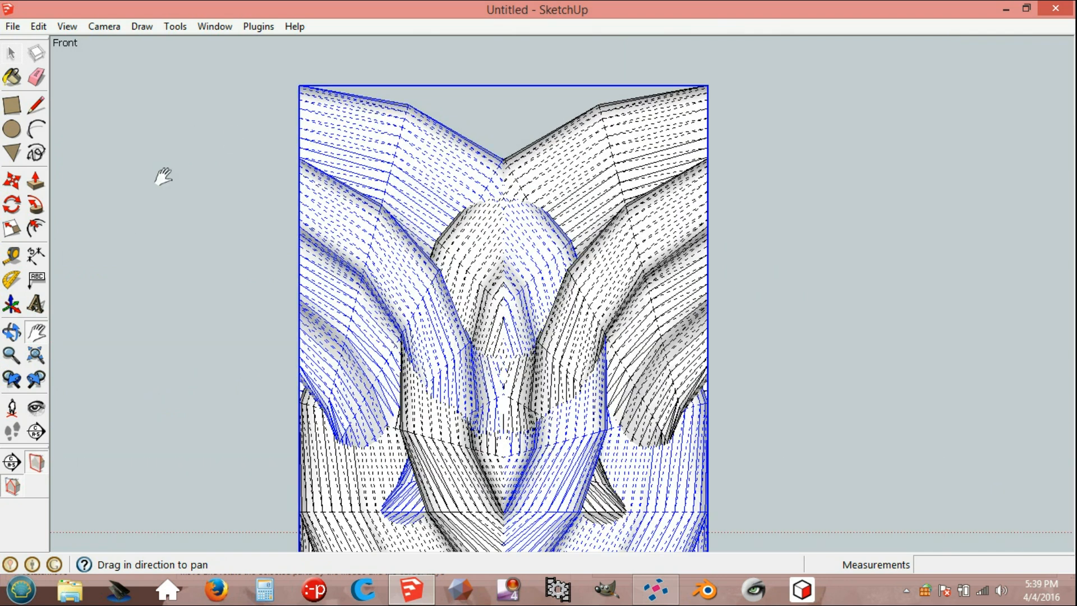
click(11, 180)
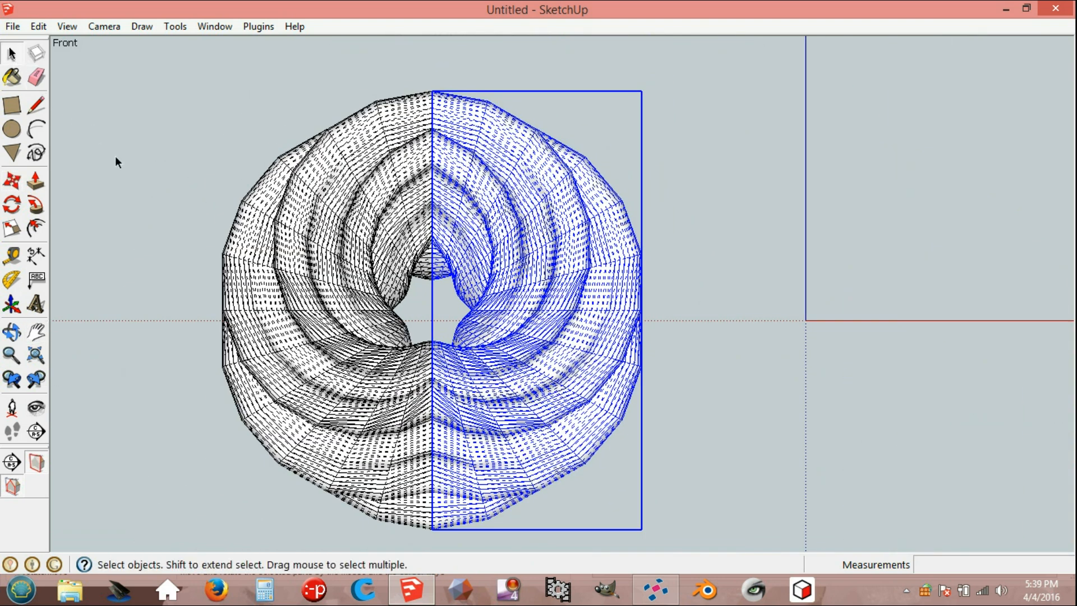
- Flip the right-half group along Group's Green and select both halves together
right_click(511, 246)
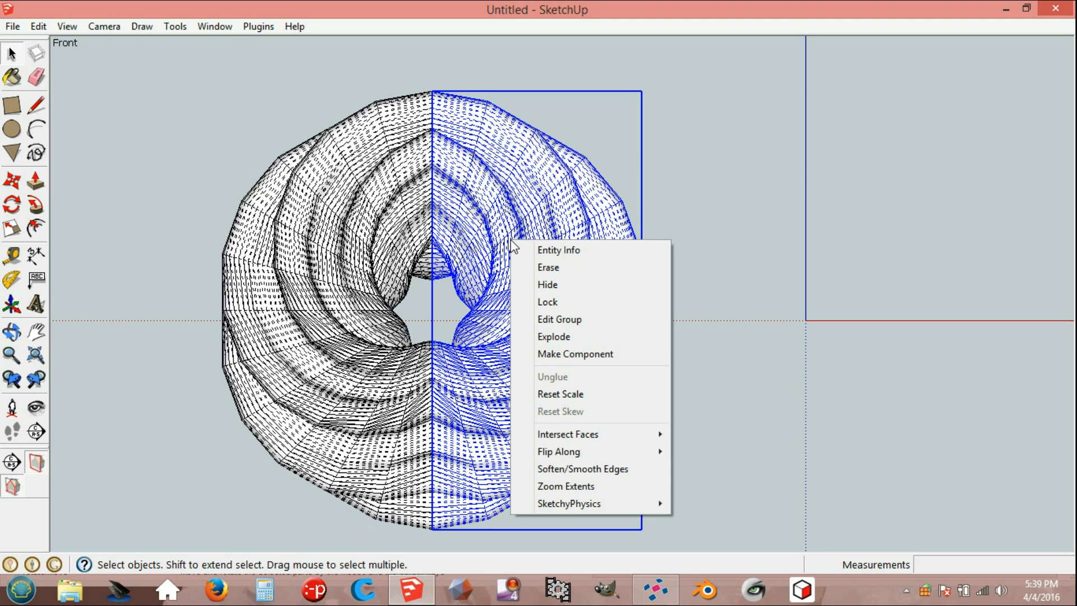
mouse_move(559, 451)
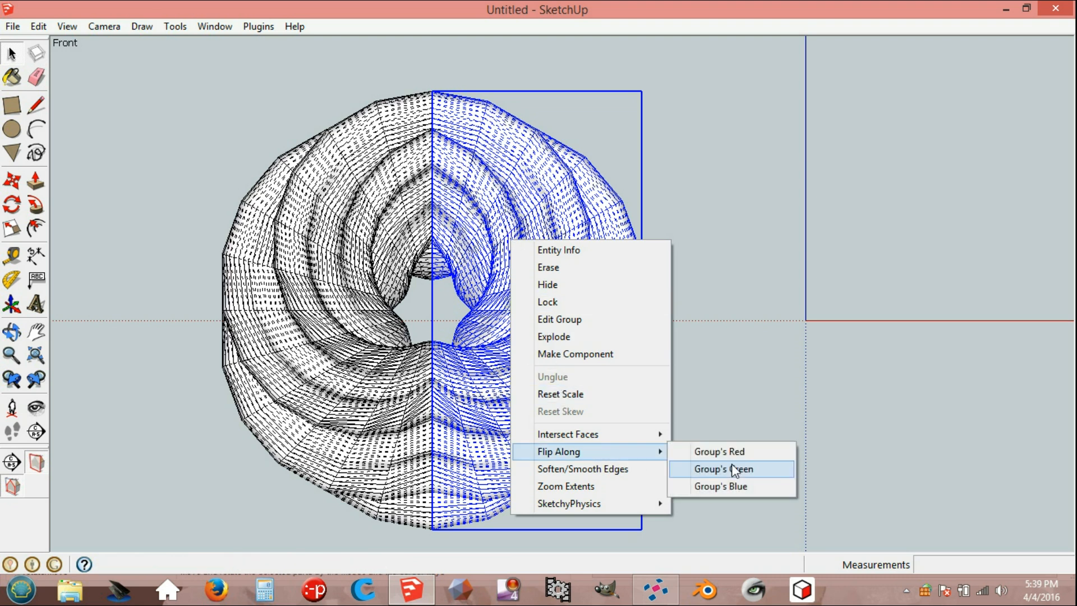
click(723, 469)
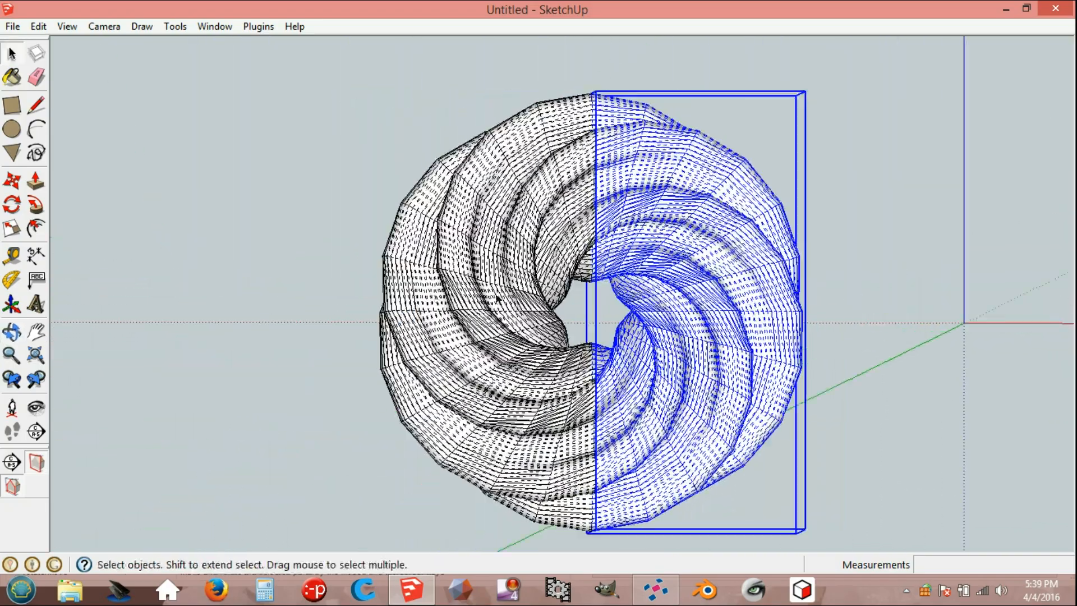
click(11, 332)
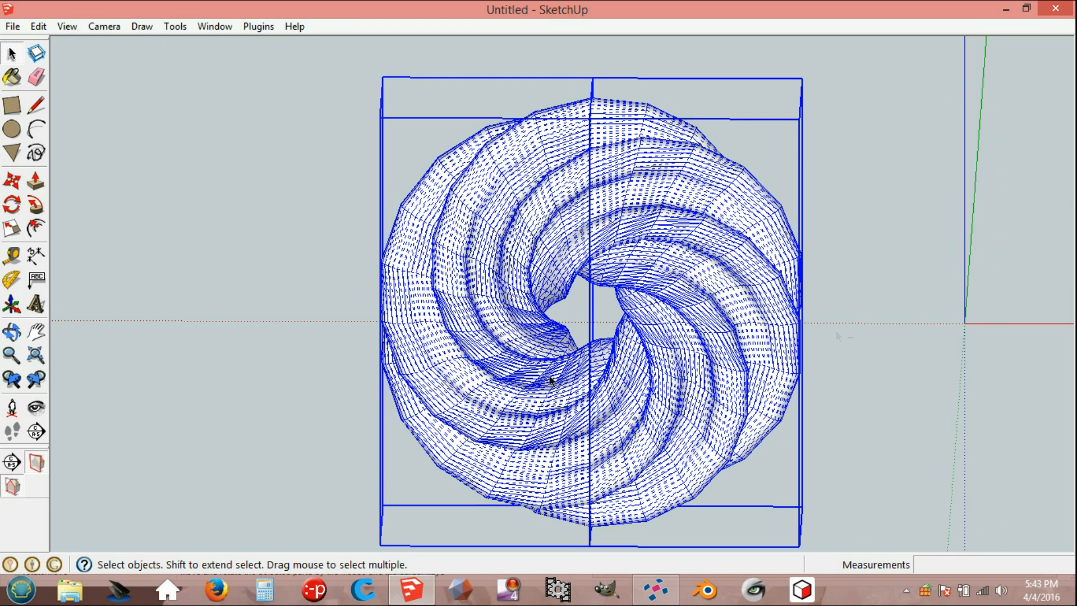
- Export the ring as a binary STL in millimetres for netfabb Basic
click(11, 26)
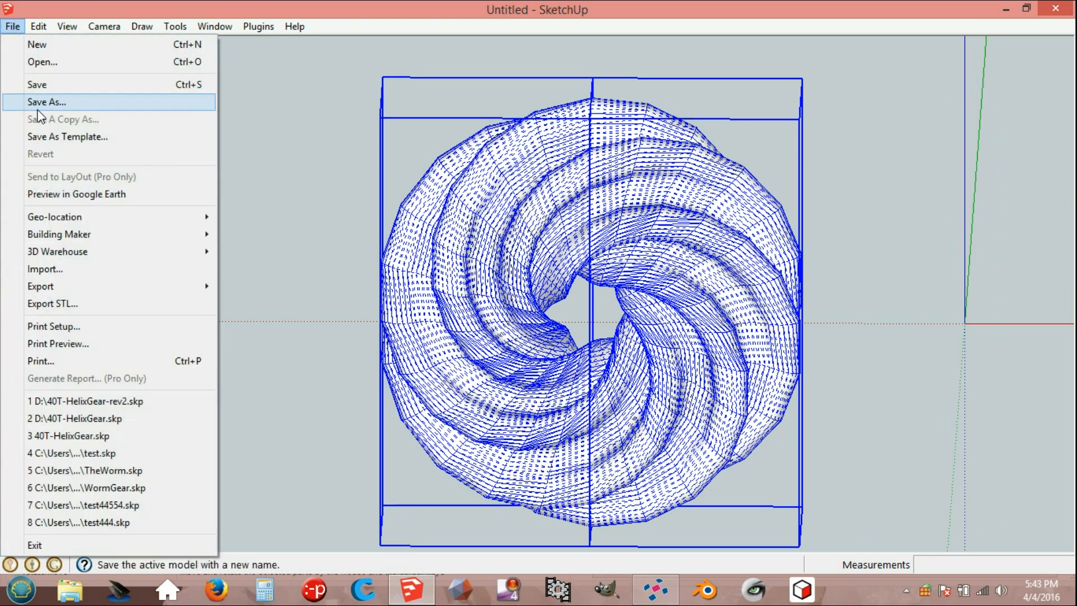
click(53, 304)
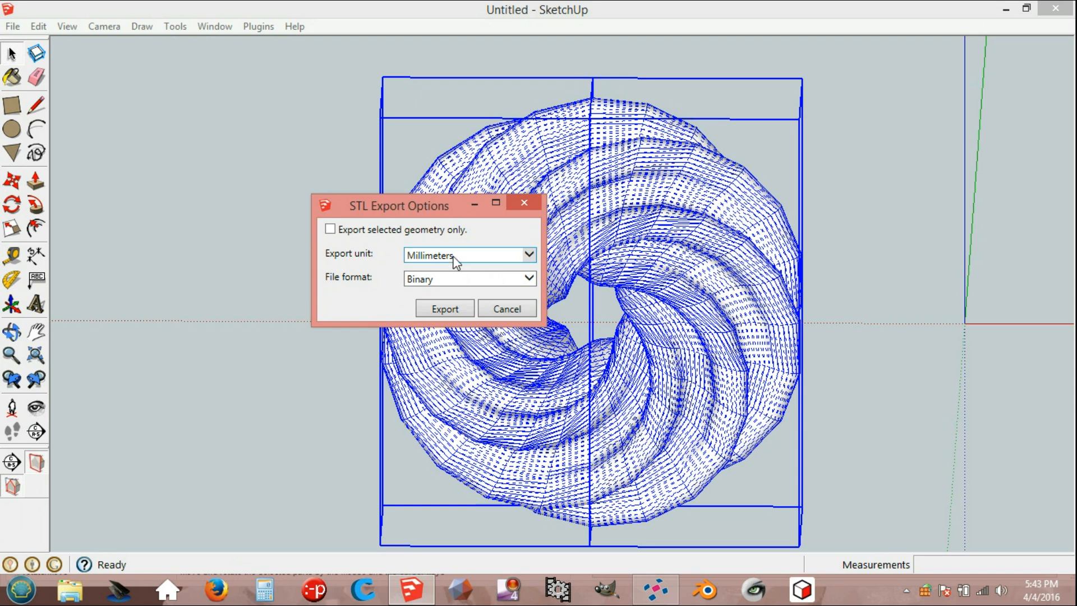
click(444, 308)
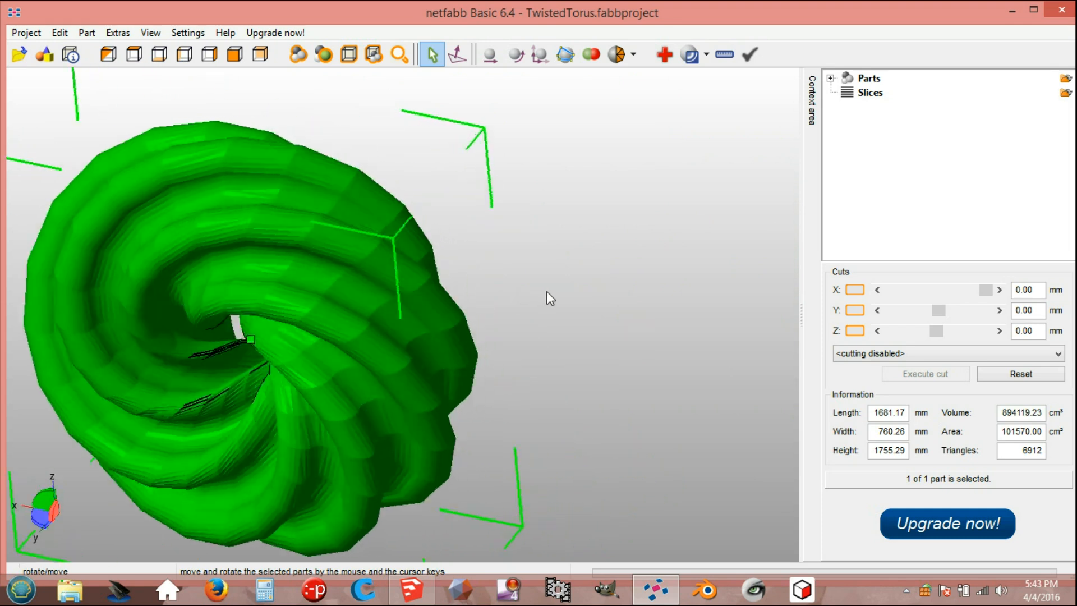
- Rotate the imported torus face-on, showing the swirling lobes and centre hole
drag(550, 298, 433, 262)
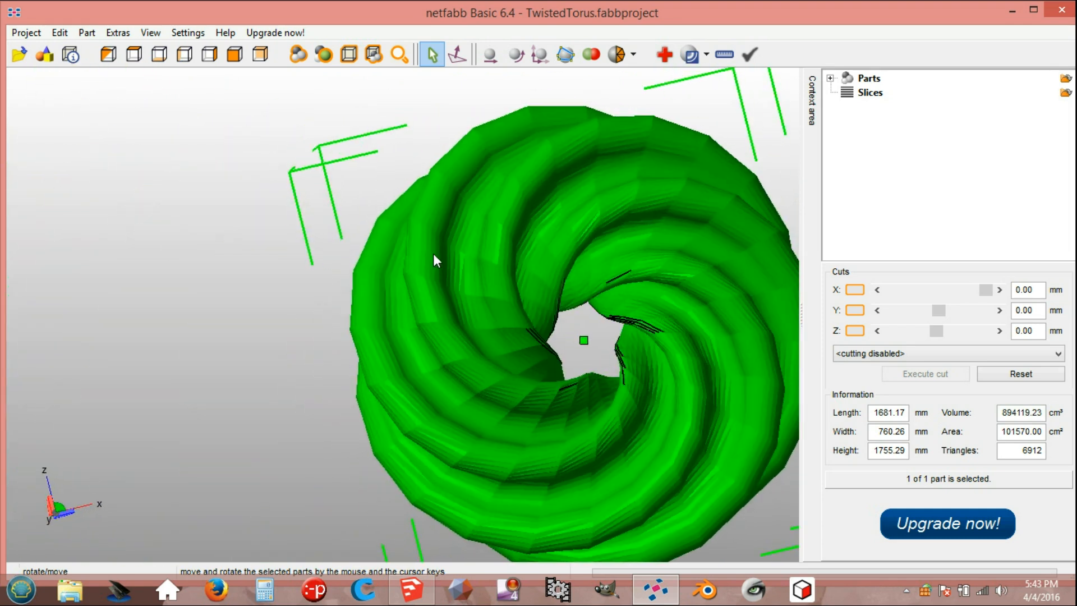